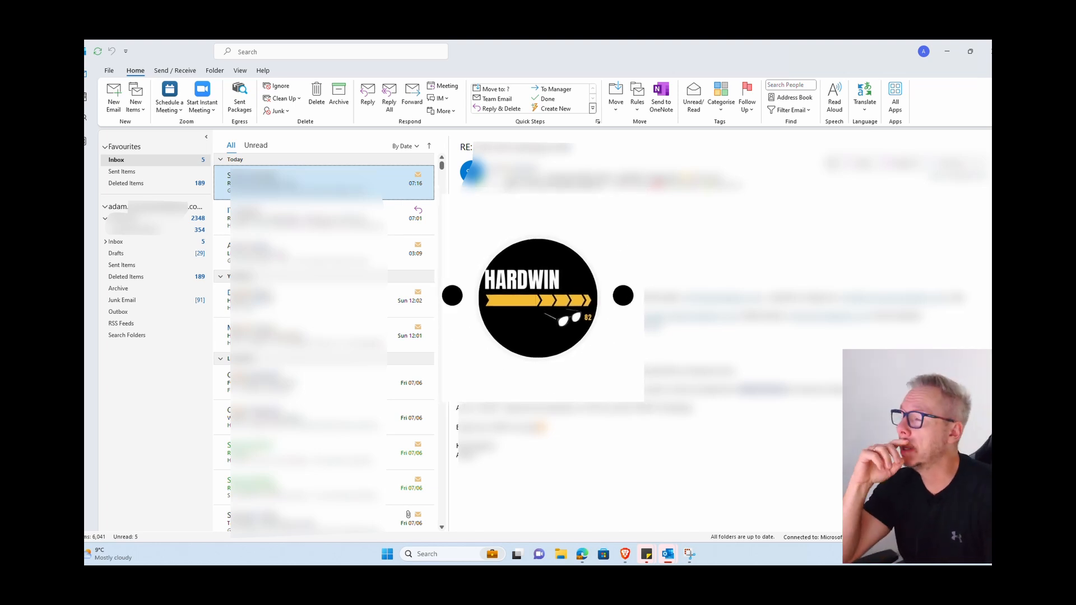
Expand the account's folder tree and bring up rule actions for the IT email
left_click(309, 216)
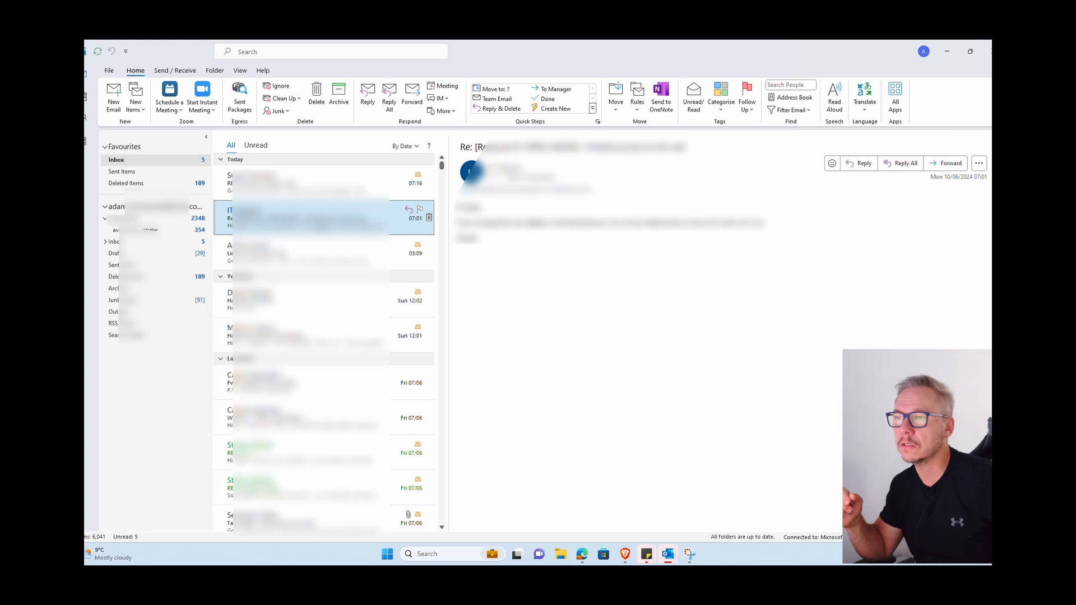
right_click(295, 217)
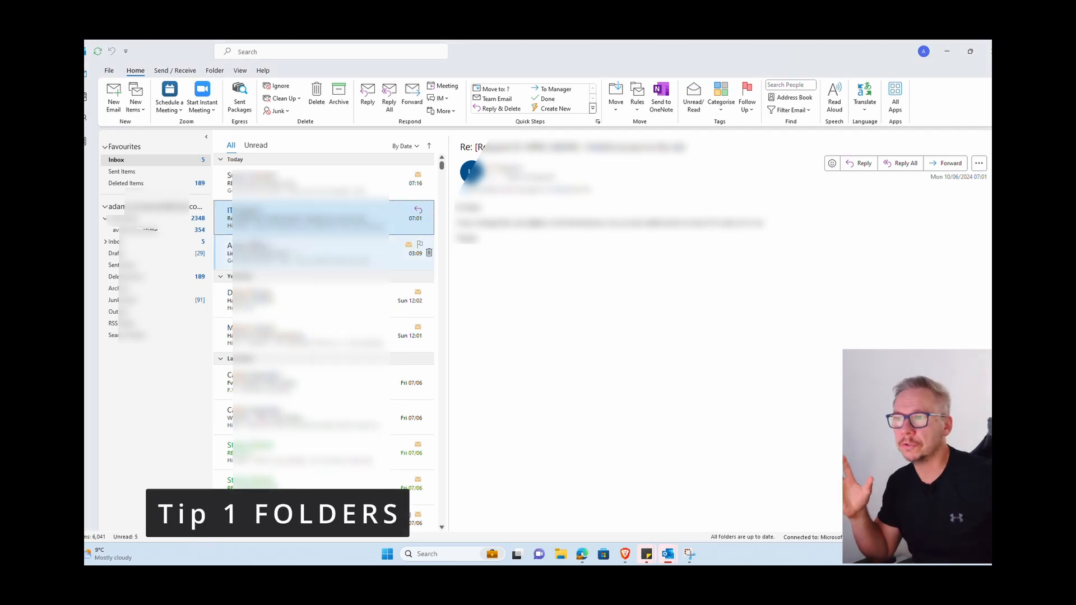
left_click(104, 207)
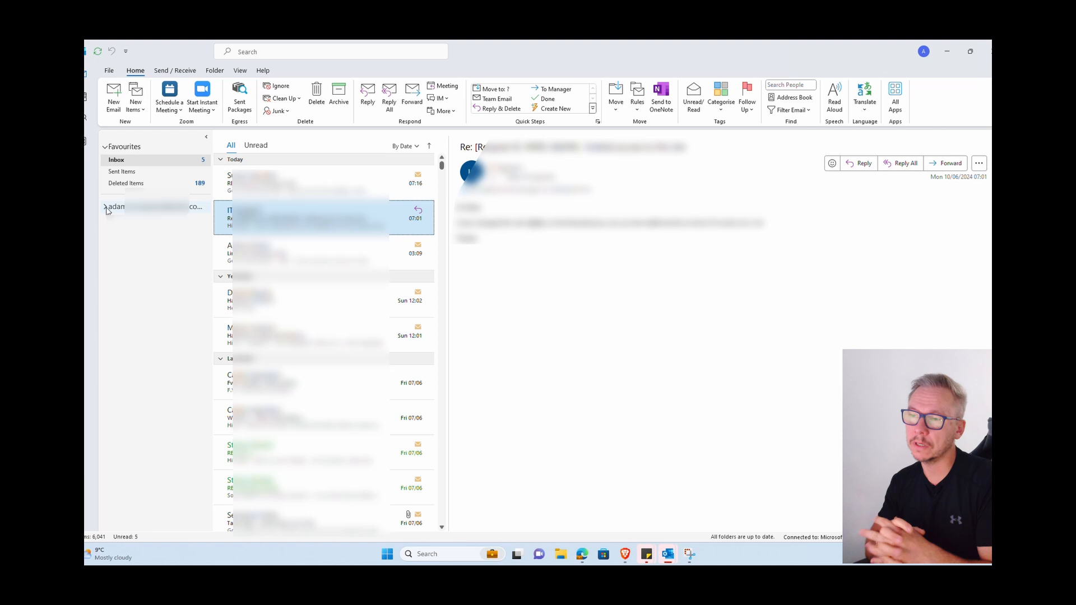
left_click(106, 207)
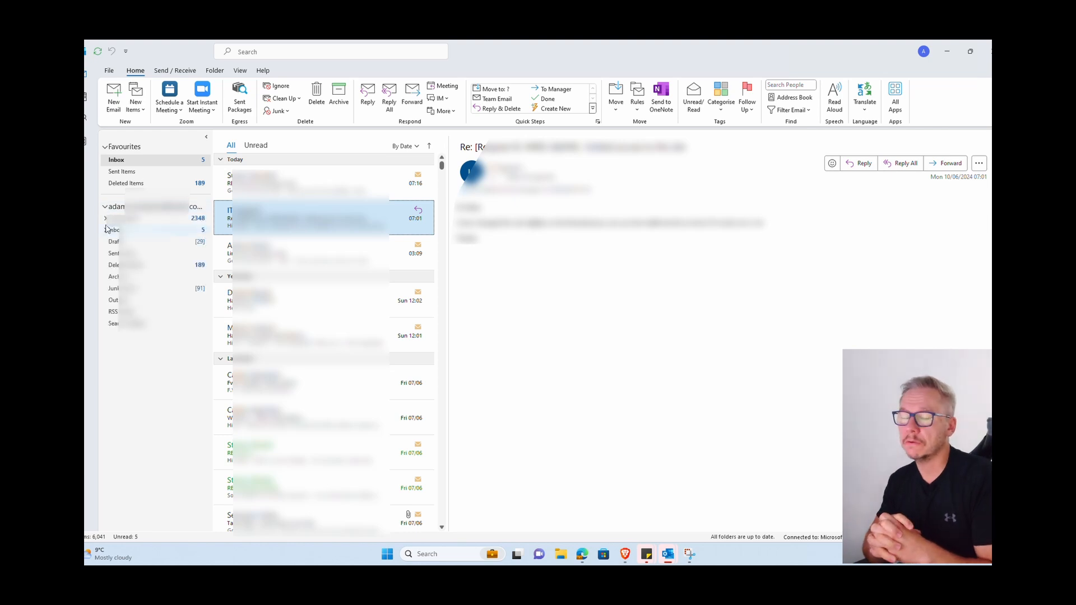
left_click(105, 229)
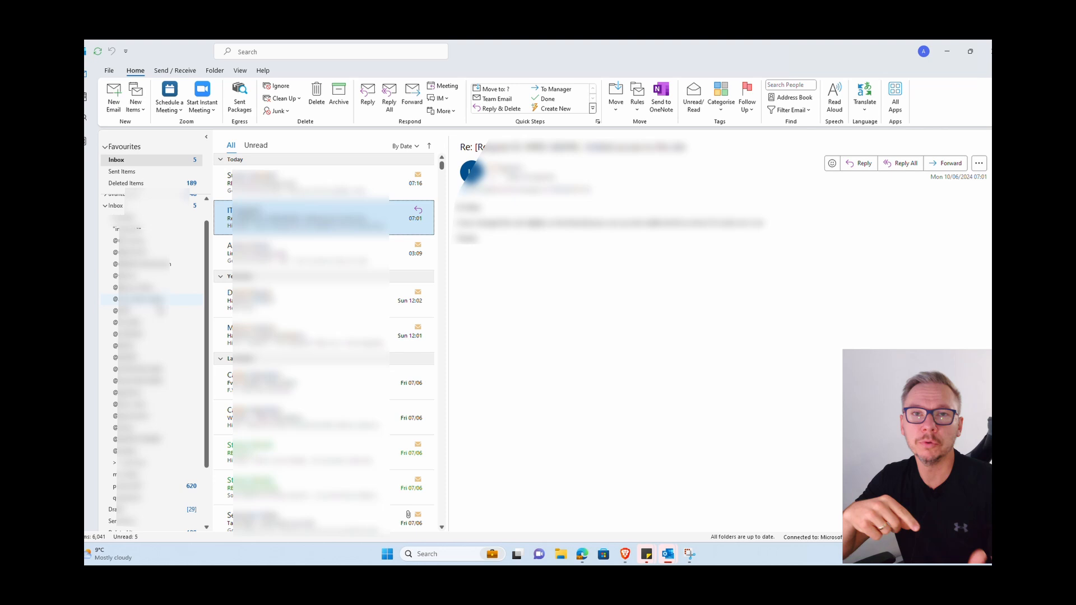
right_click(323, 217)
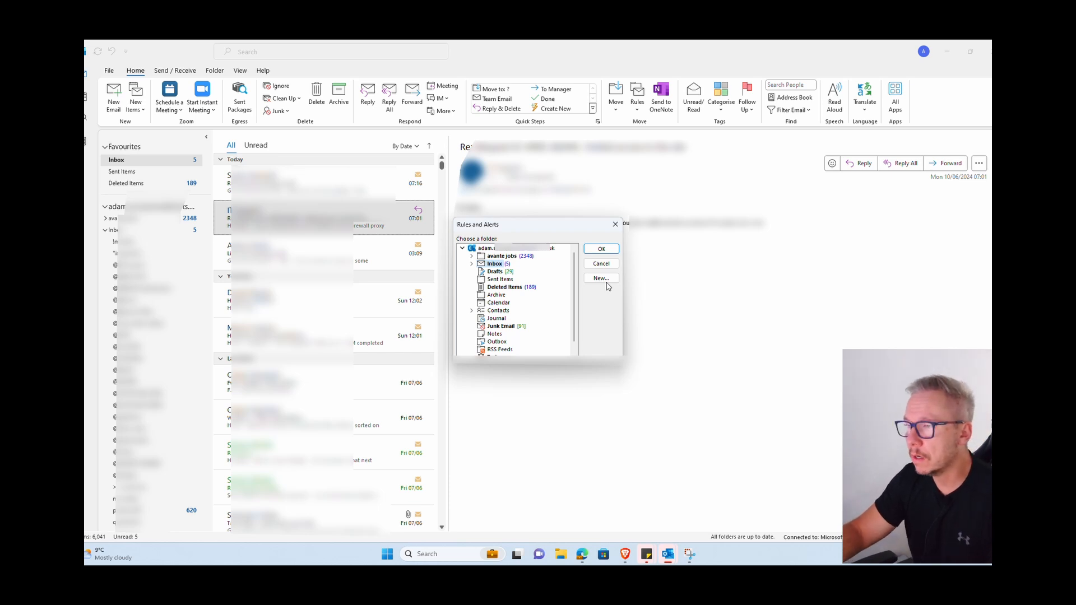
Create a new 'IT emails' folder and make it the rule's destination
left_click(599, 278)
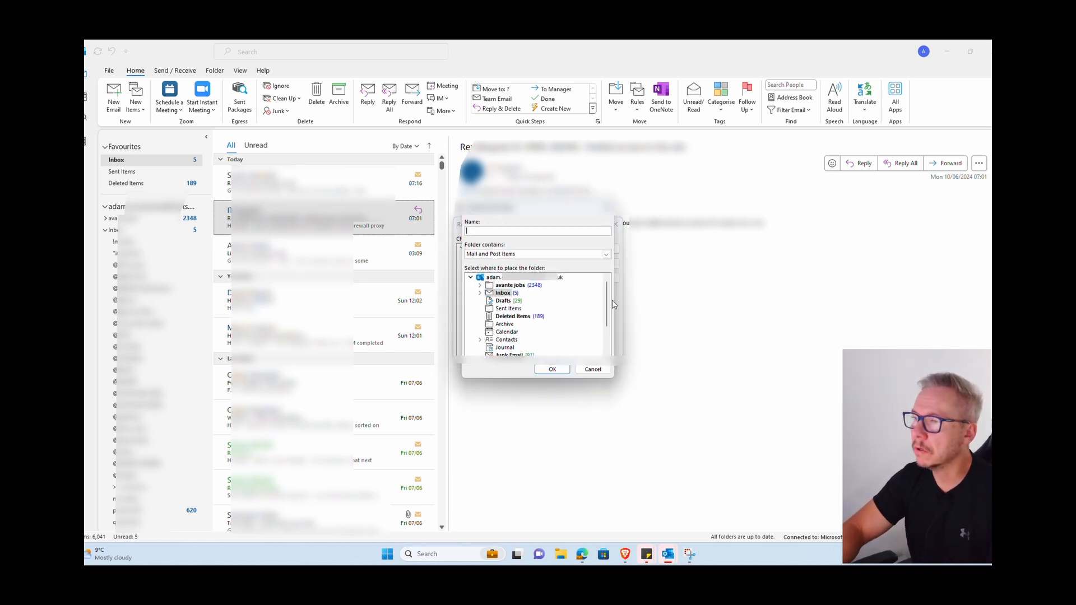
type("IT e")
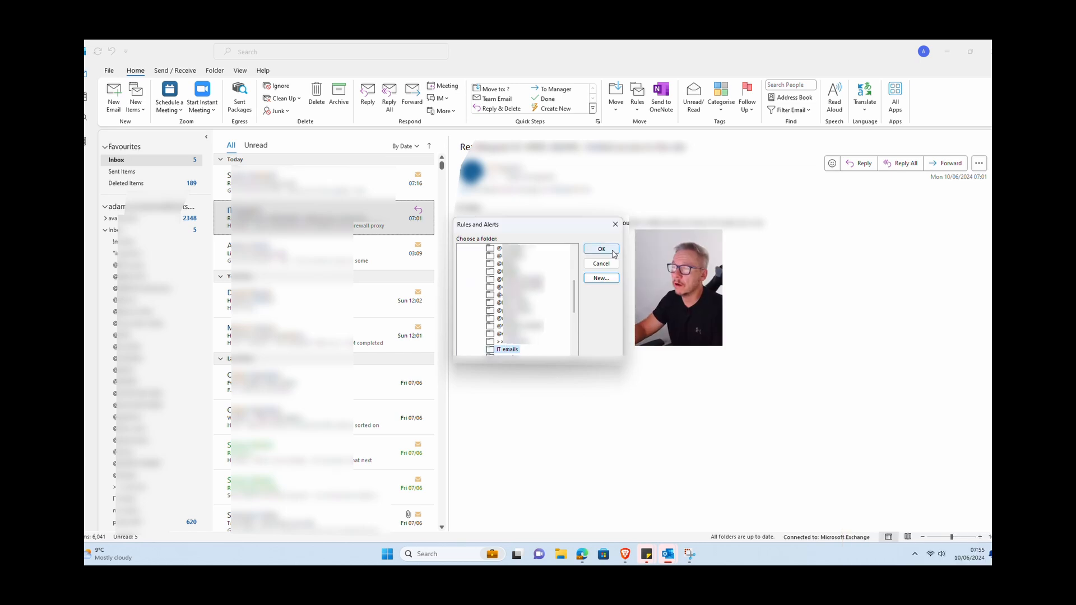
left_click(601, 249)
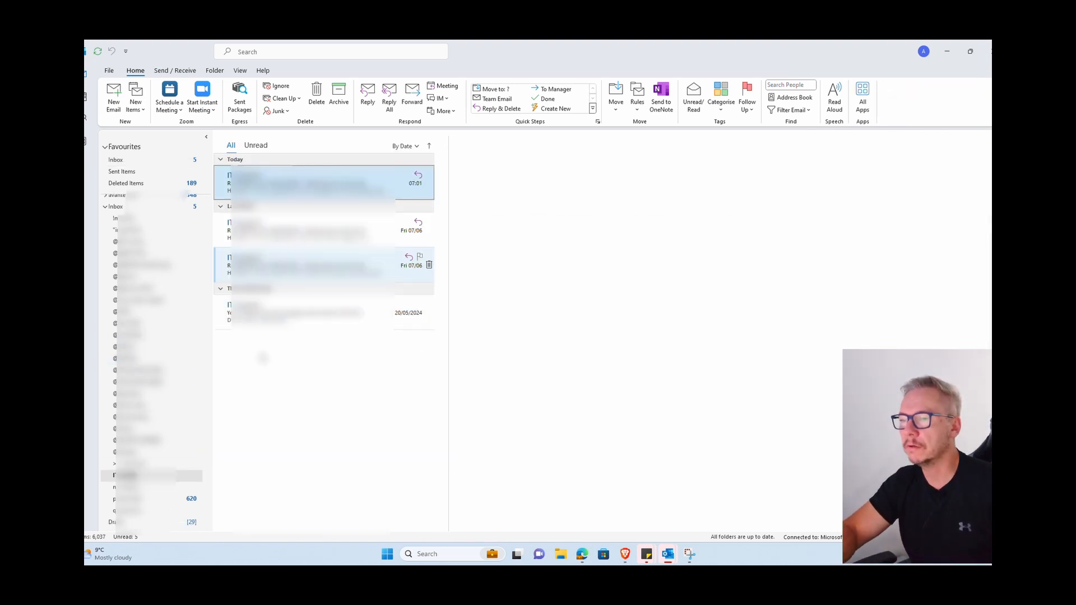
right_click(126, 475)
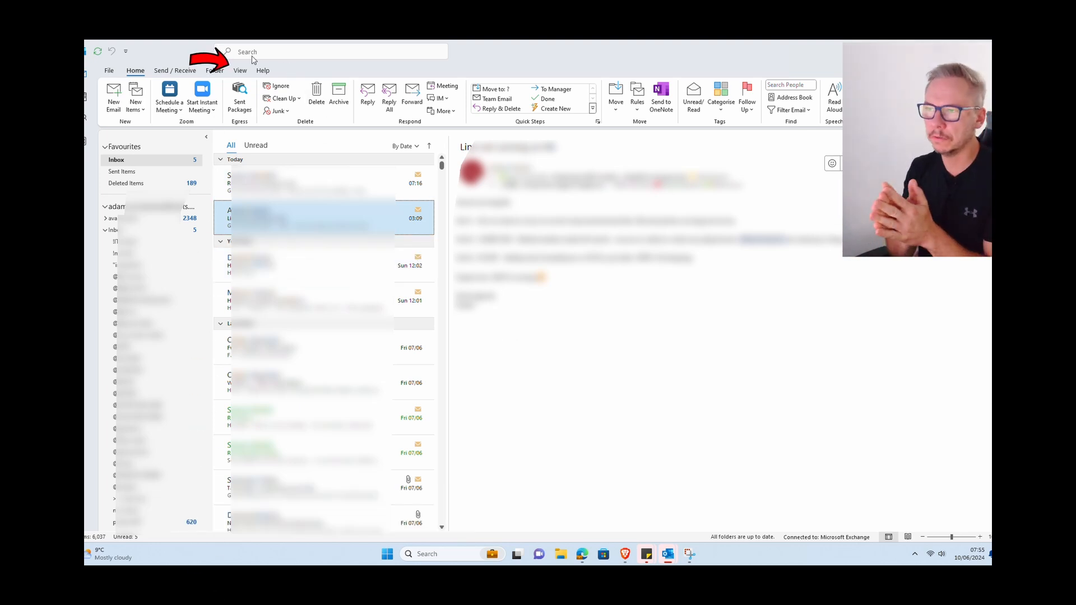
Search the mailbox for 'order' and view the results list
left_click(323, 51)
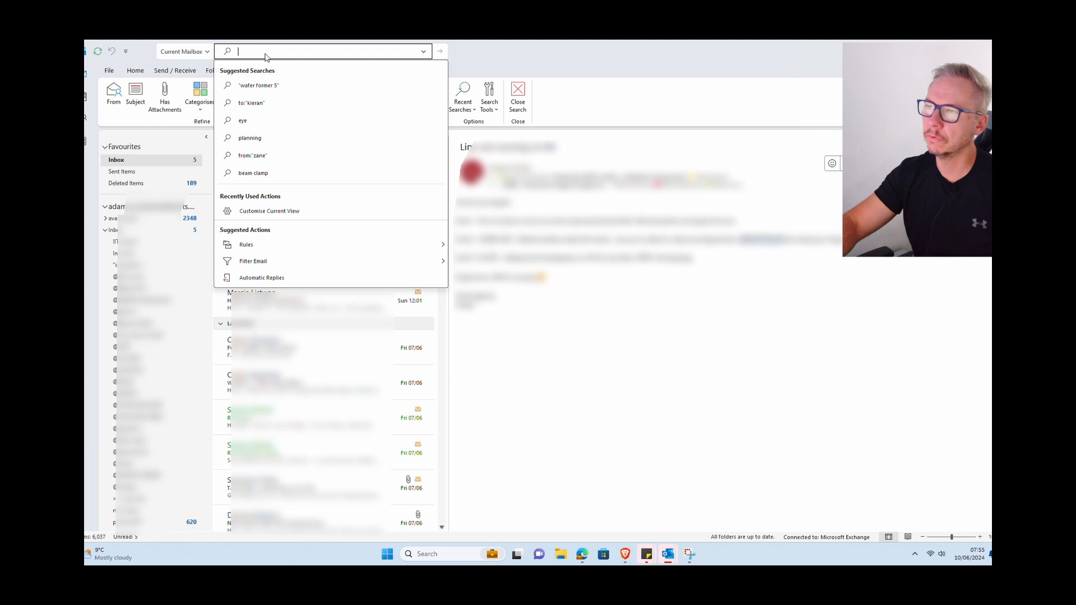
type("order")
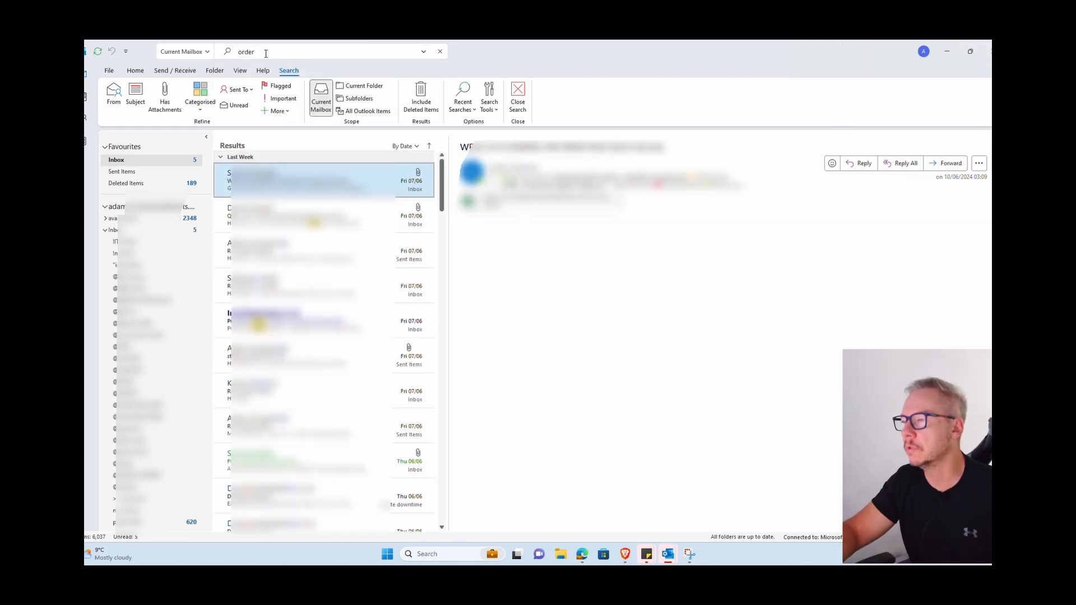
left_click(320, 181)
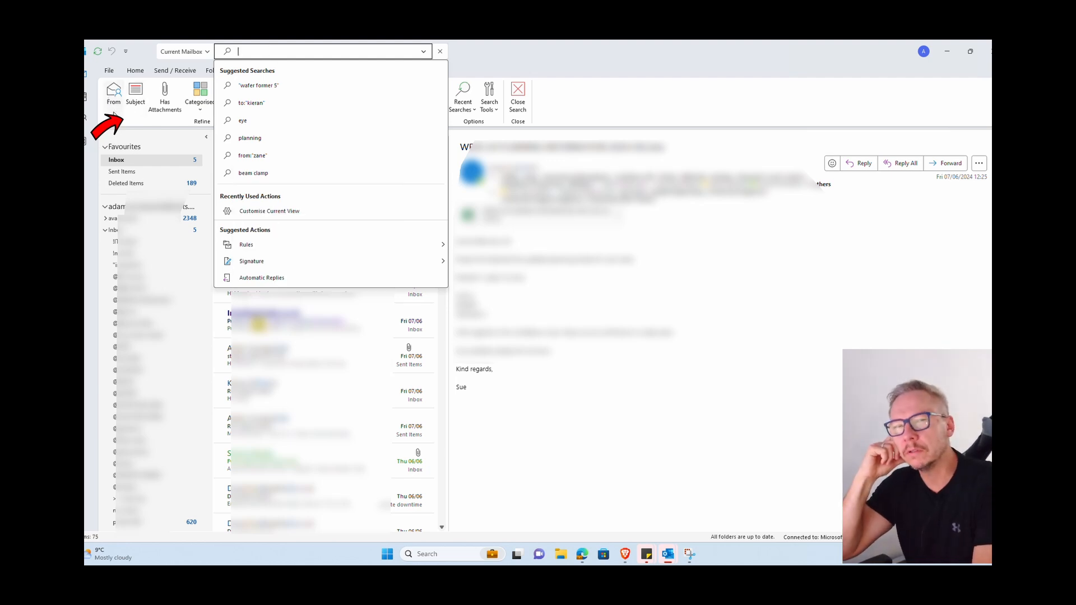
Search for mail from sender "steven" with 'order' in the subject; no matches found
left_click(113, 97)
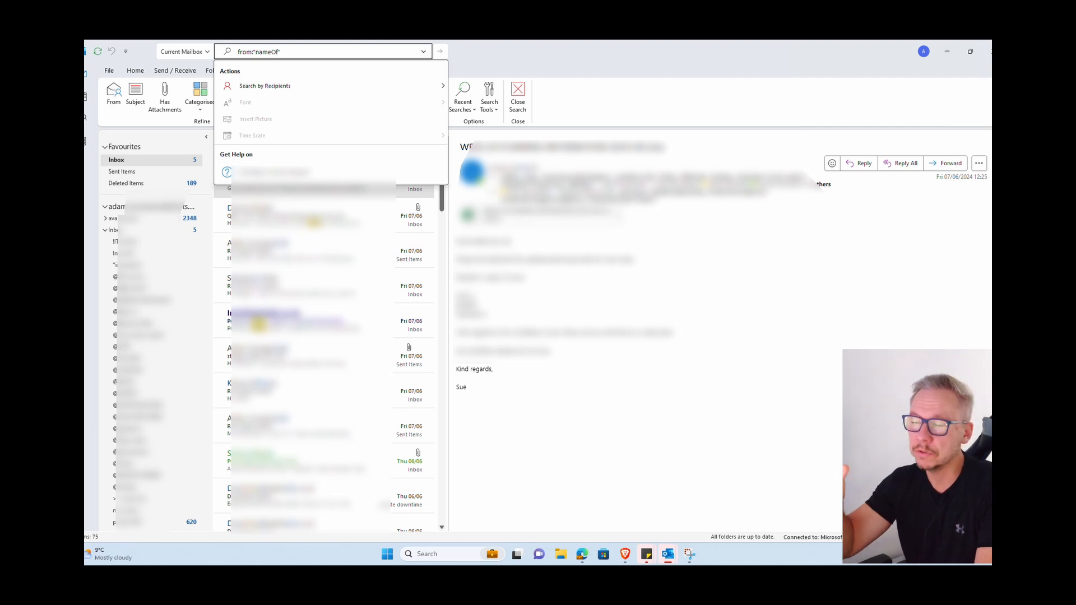
type("TheP")
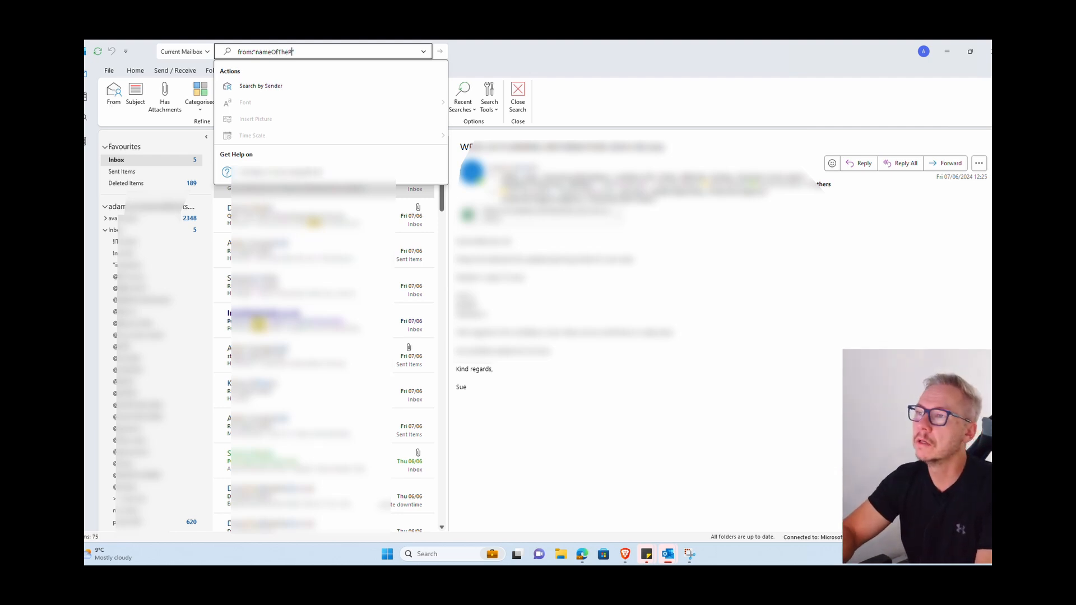
type("erfon\"")
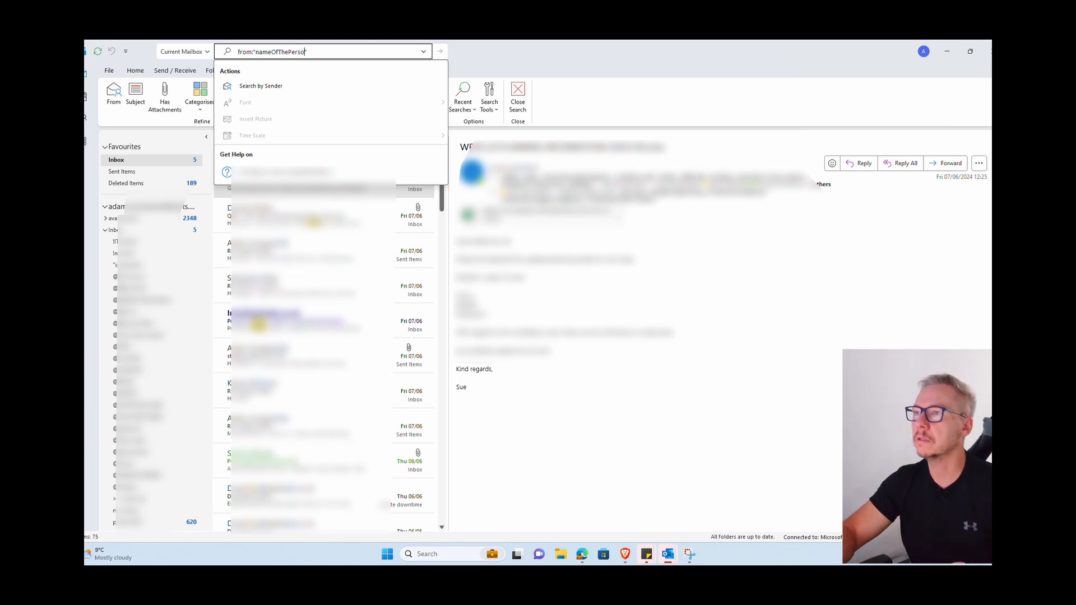
key("enter")
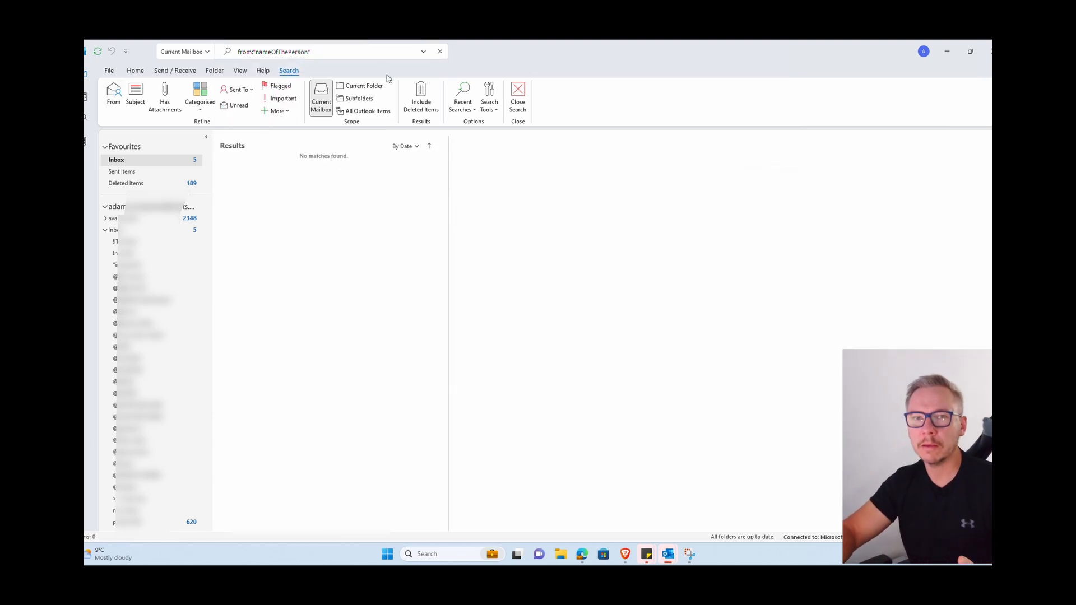
double_click(278, 52)
type("from:\"steven")
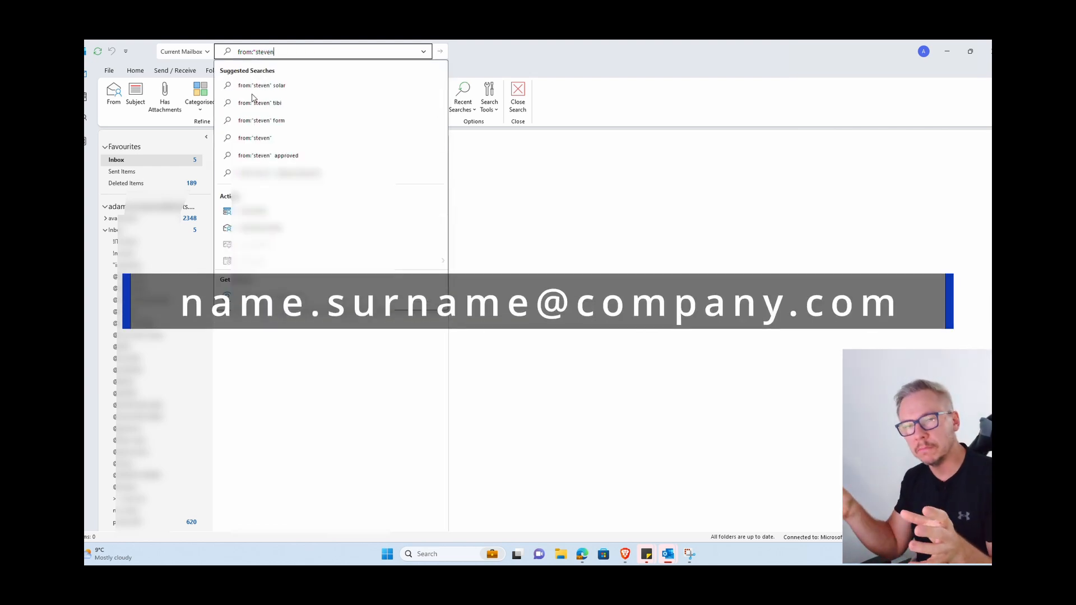
type("1")
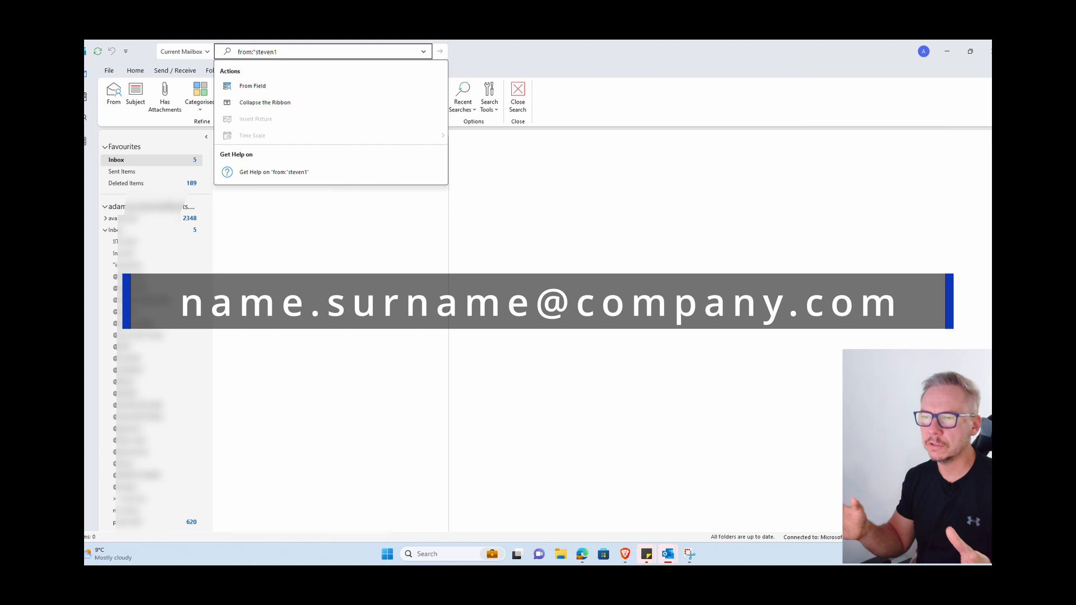
type(" subject:\"order")
key("Enter")
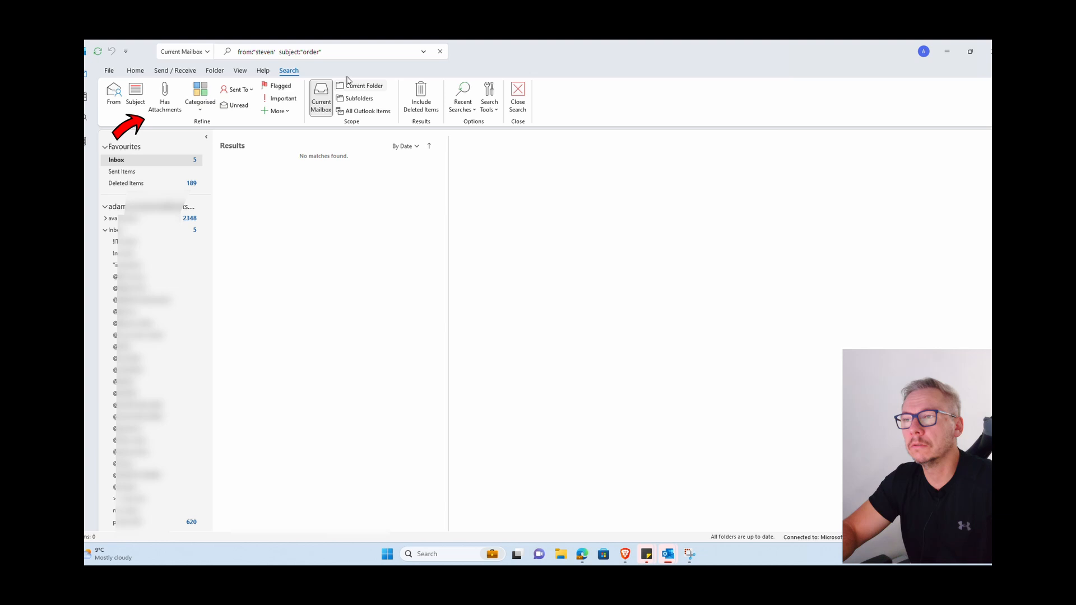
Run from:"steven" order to find matches anywhere, then clear back to the full inbox
left_click(323, 52)
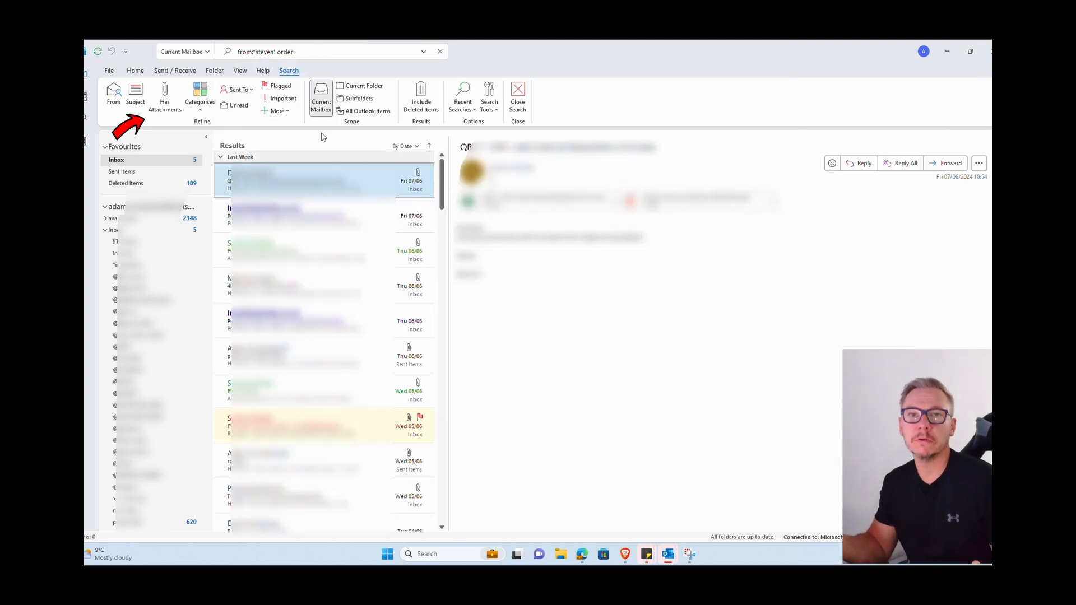
left_click(323, 51)
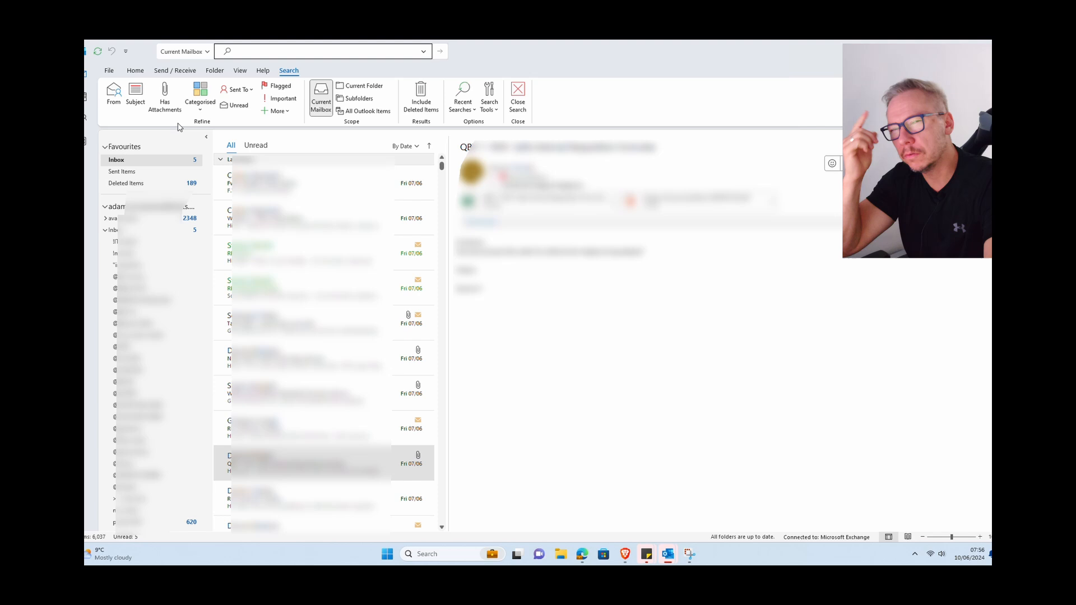
Filter to messages with attachments, then close the search back to the inbox
left_click(237, 90)
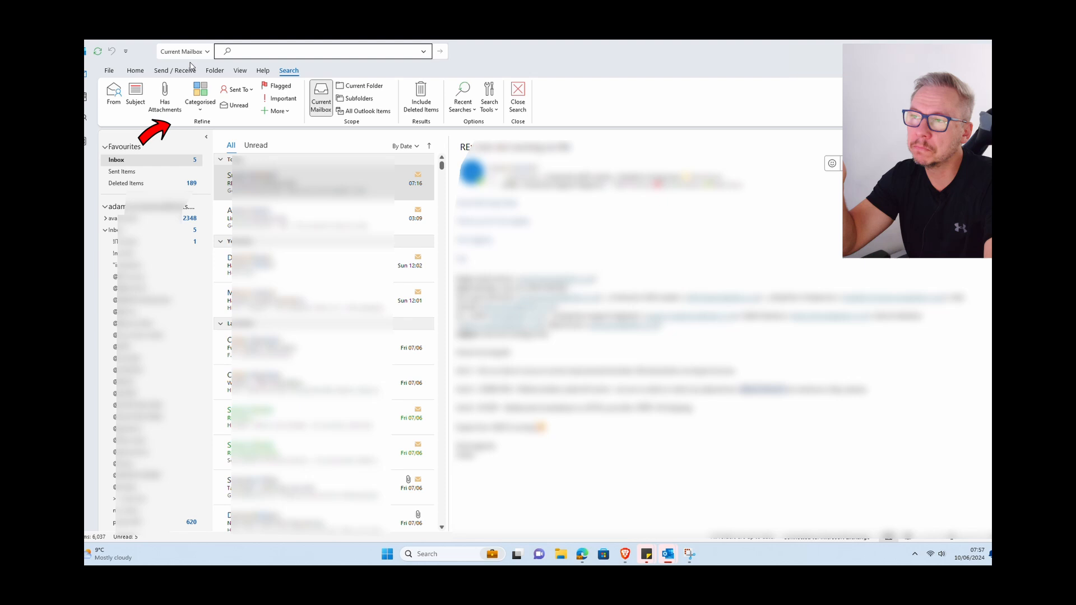
left_click(163, 97)
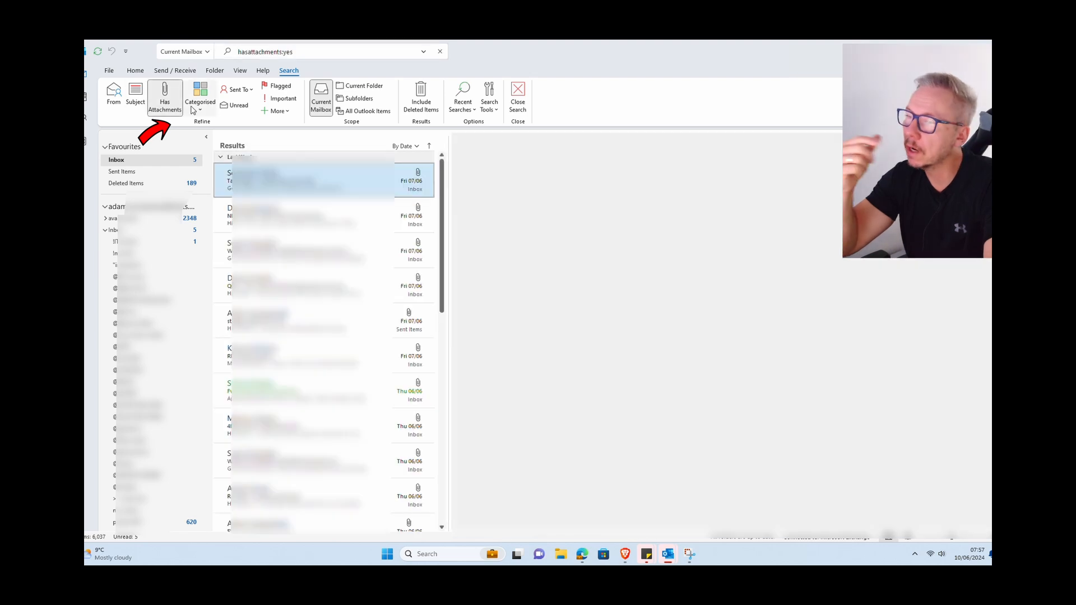
left_click(310, 285)
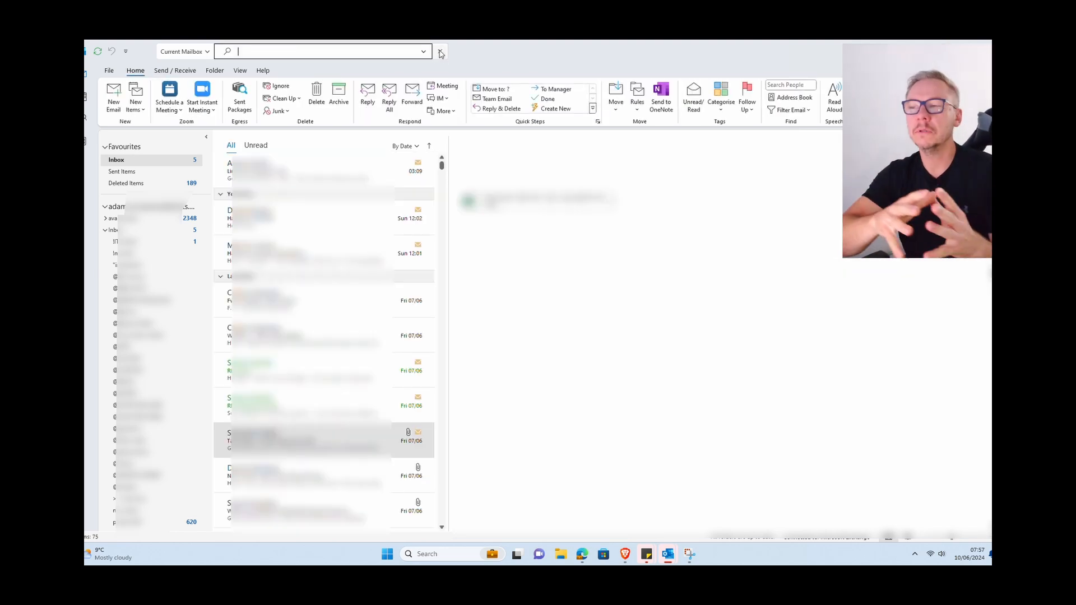
left_click(320, 50)
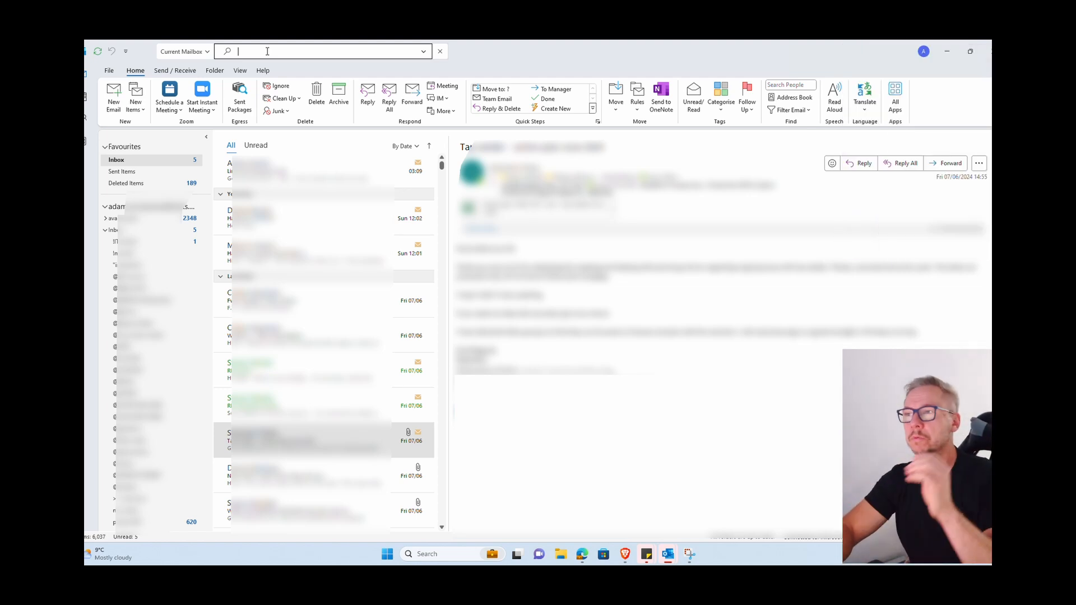
Search the exact phrase "downtime report" and read a couple of matching messages
type("d")
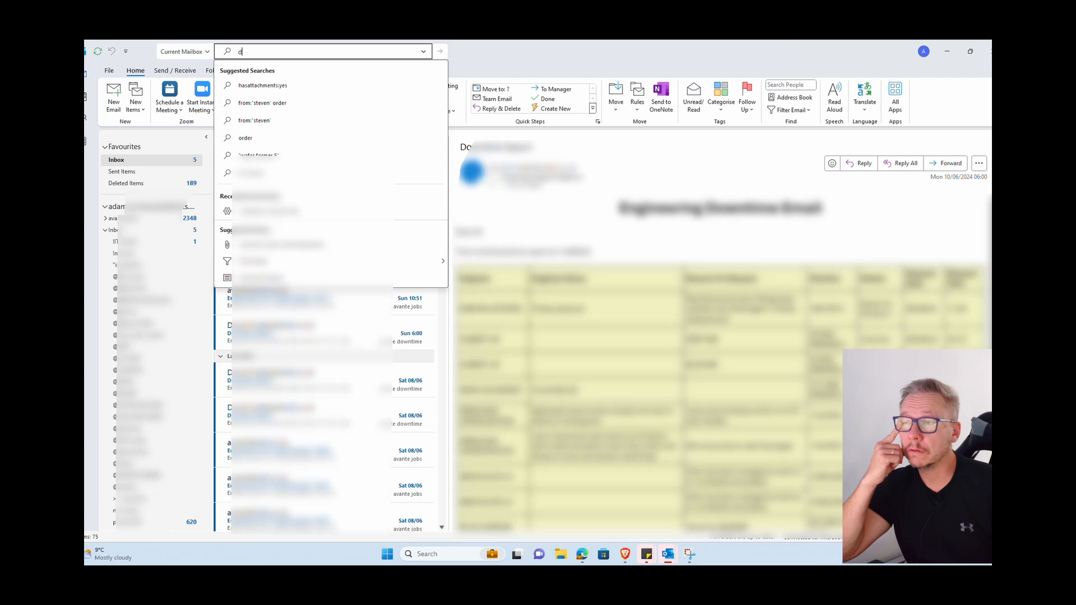
type("downtime report")
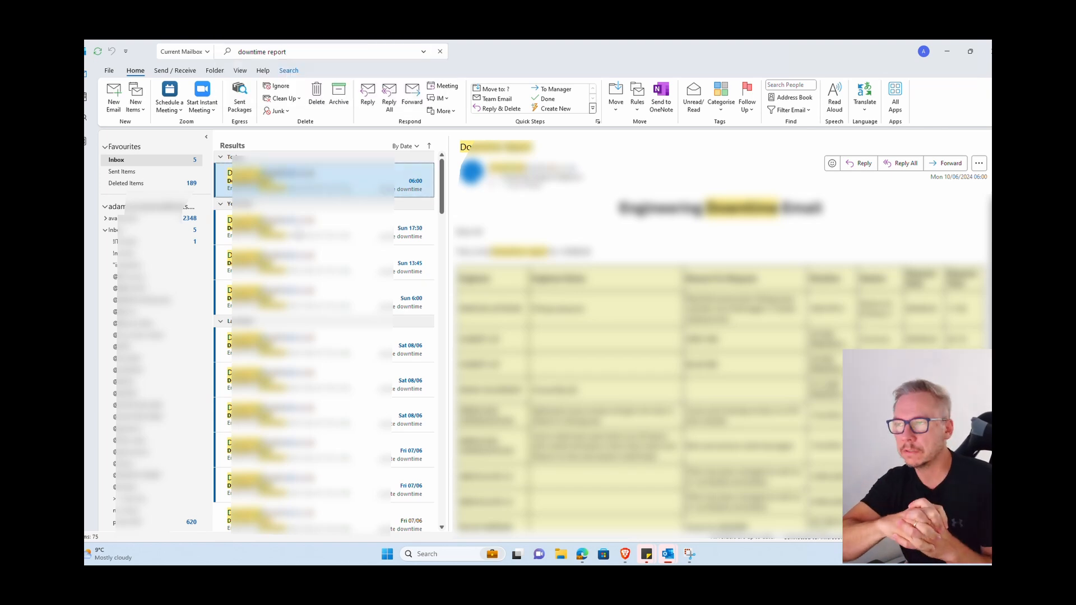
scroll("down", 3)
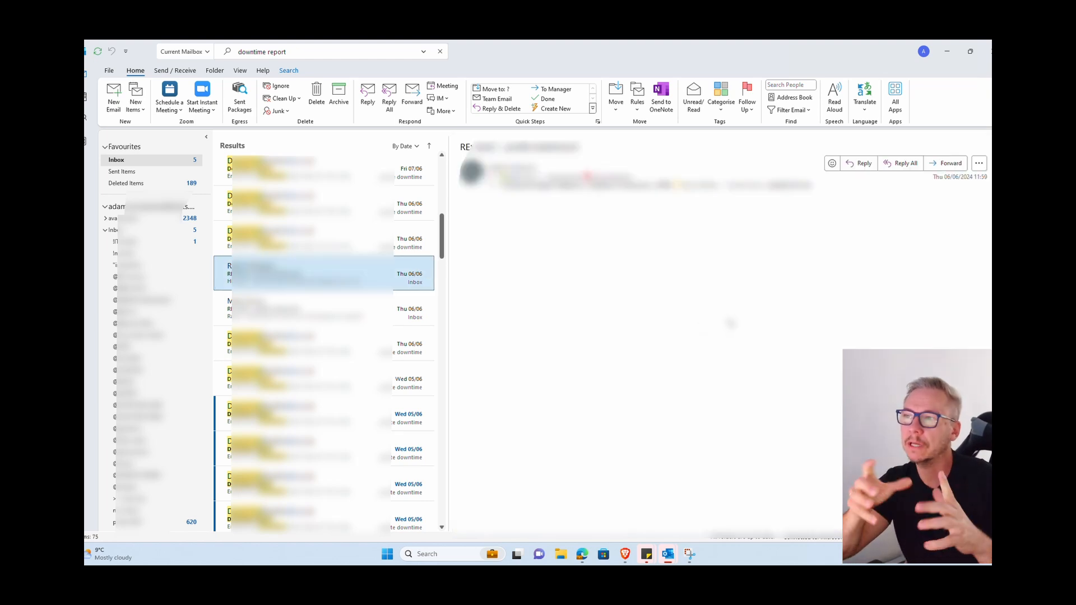
left_click(309, 168)
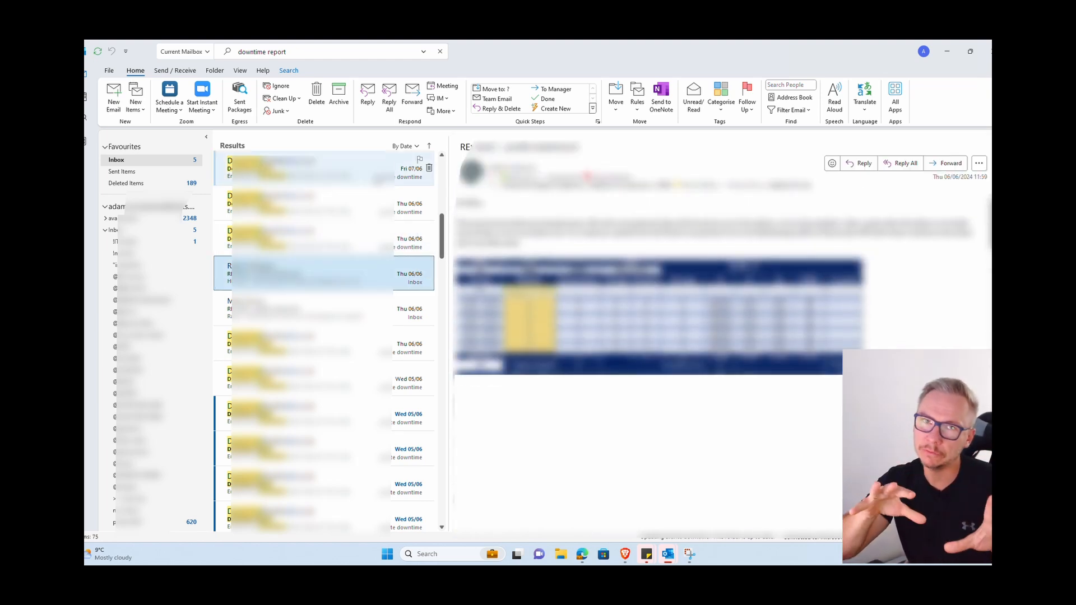
left_click(309, 52)
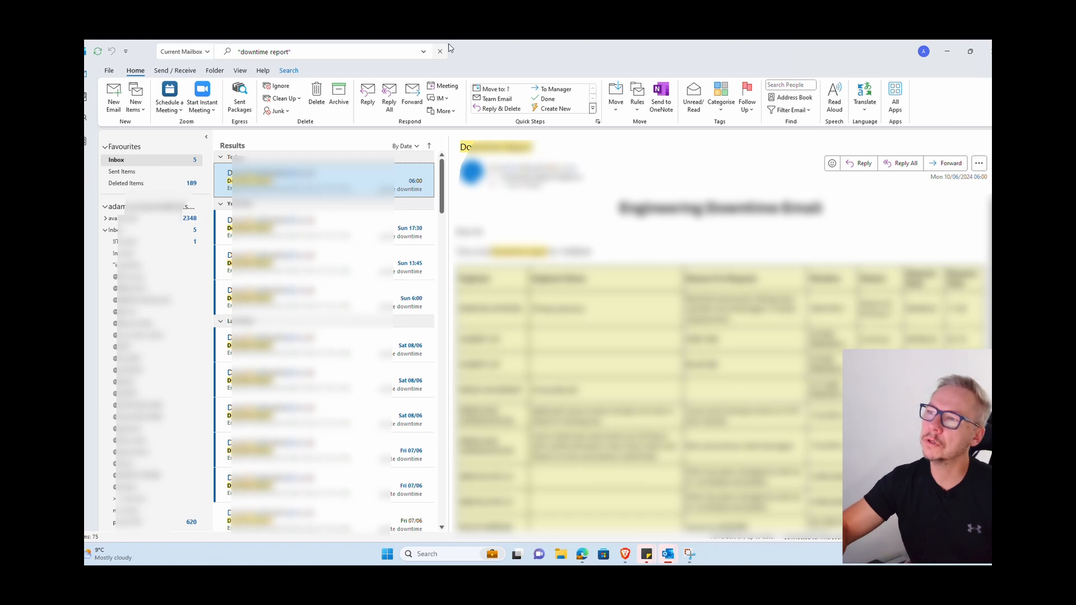
Clear the search and reach the 'boss' rule in Conditional Formatting
left_click(438, 51)
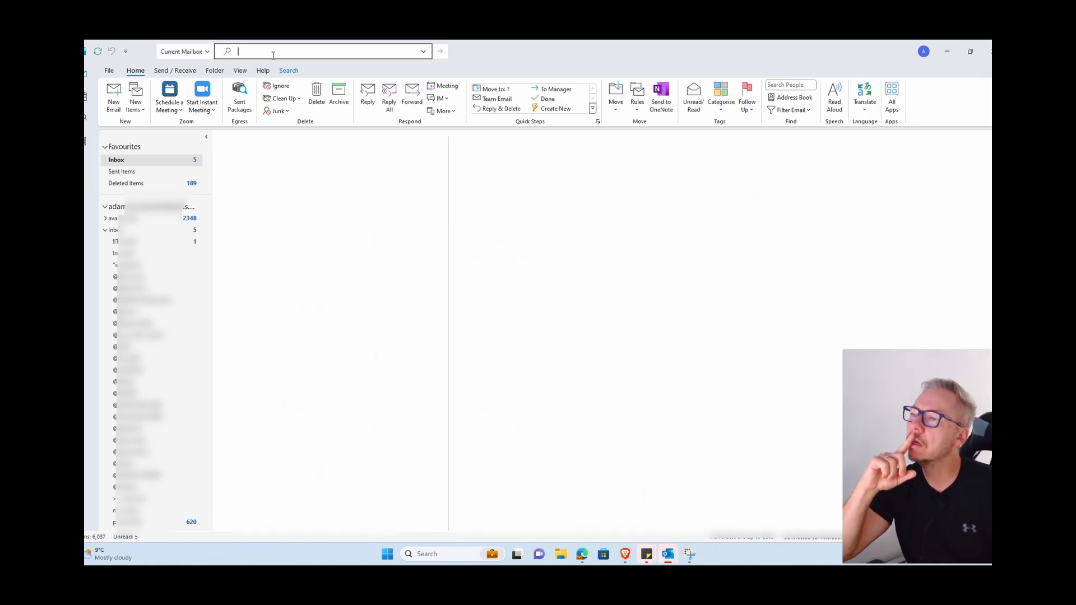
type("conditional")
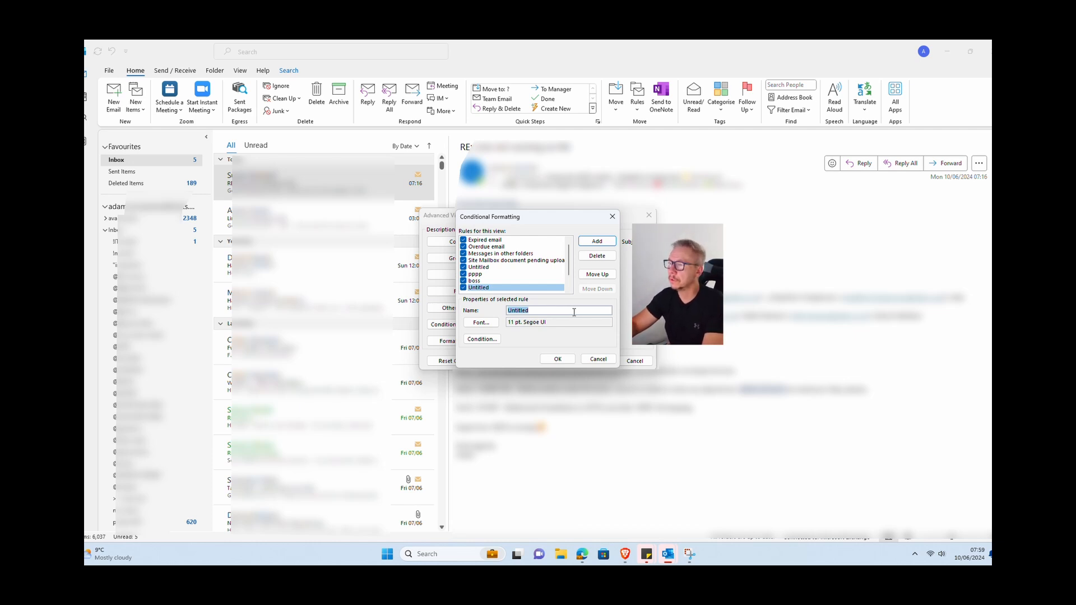
type("it")
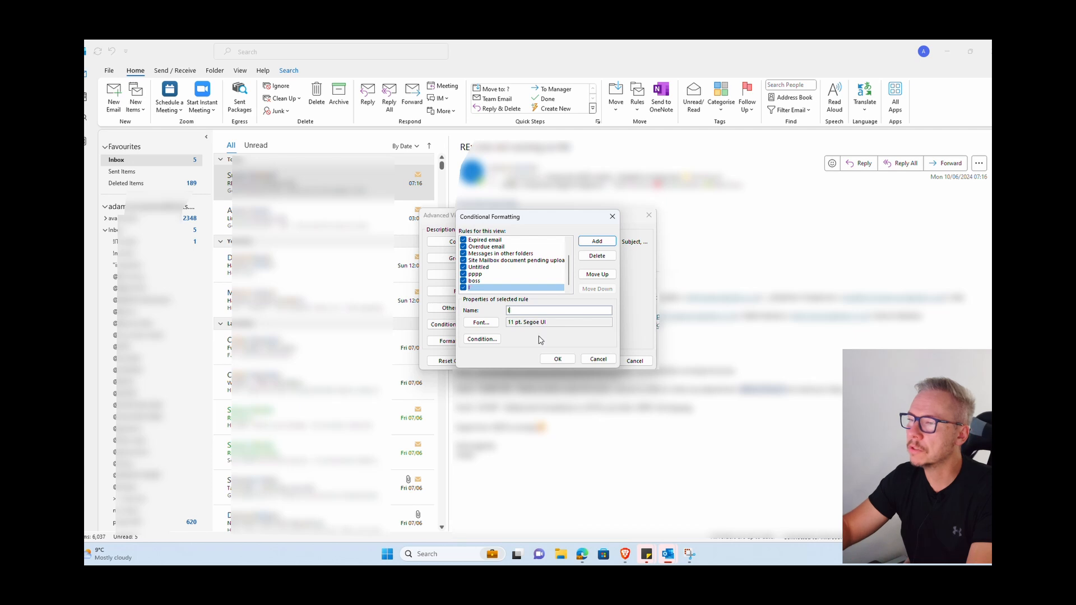
left_click(473, 280)
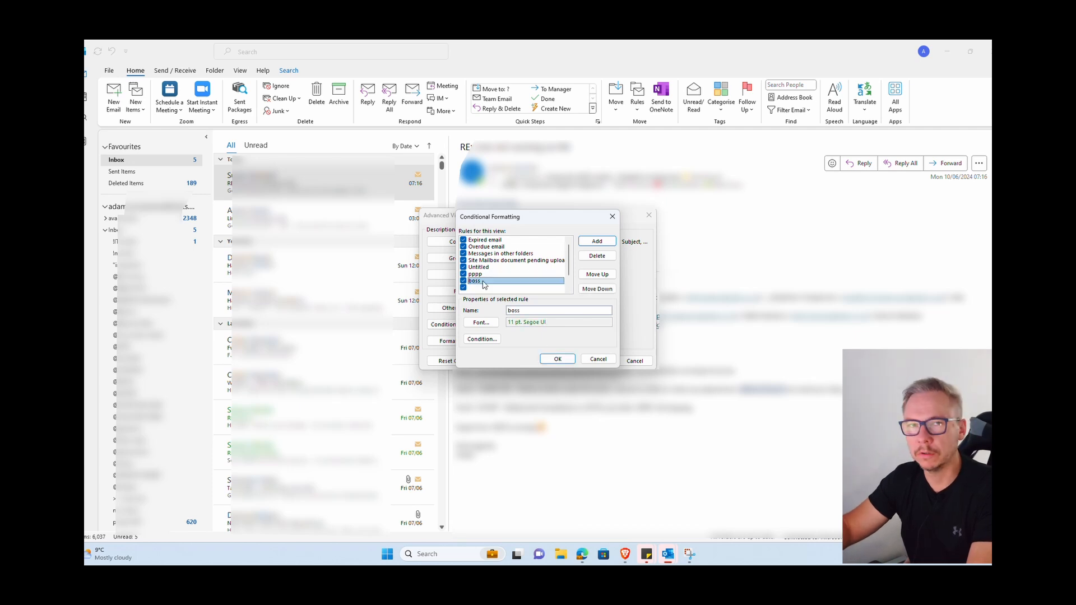
Give the 'boss' formatting rule a green semibold font
left_click(481, 322)
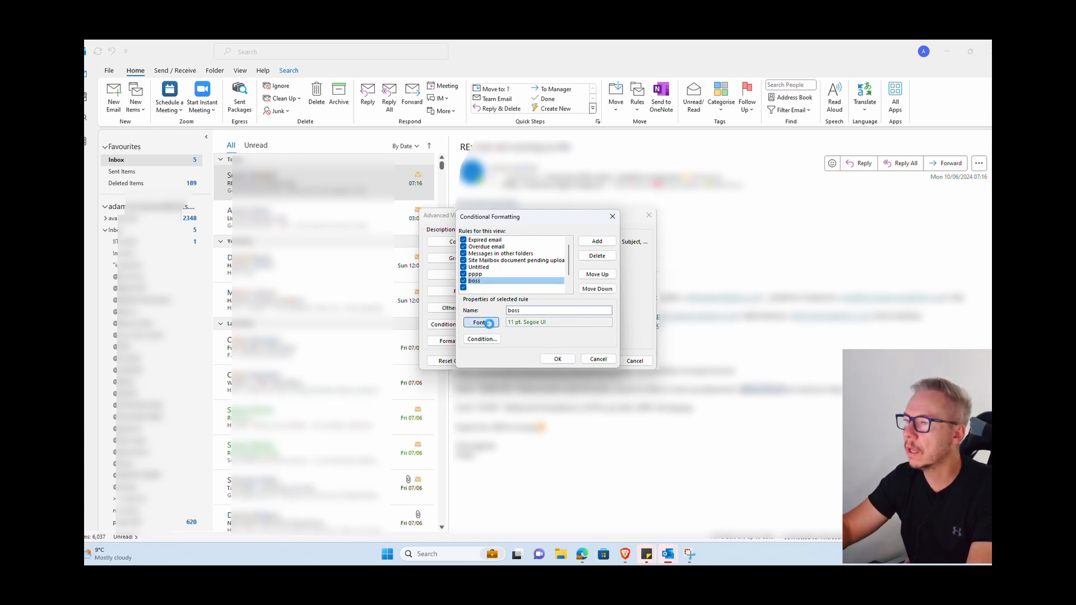
left_click(481, 323)
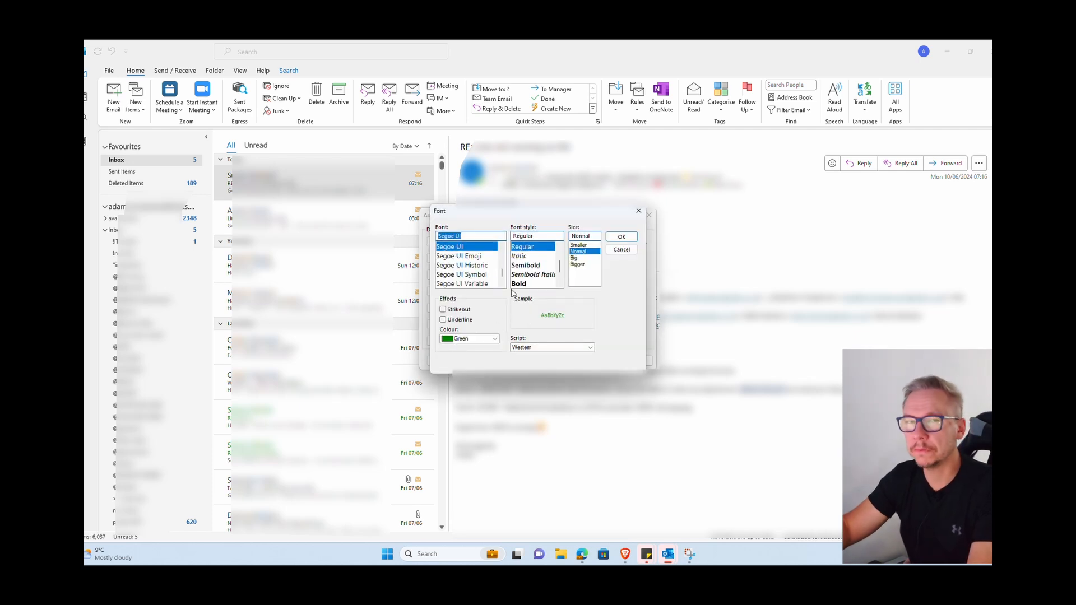
left_click(526, 265)
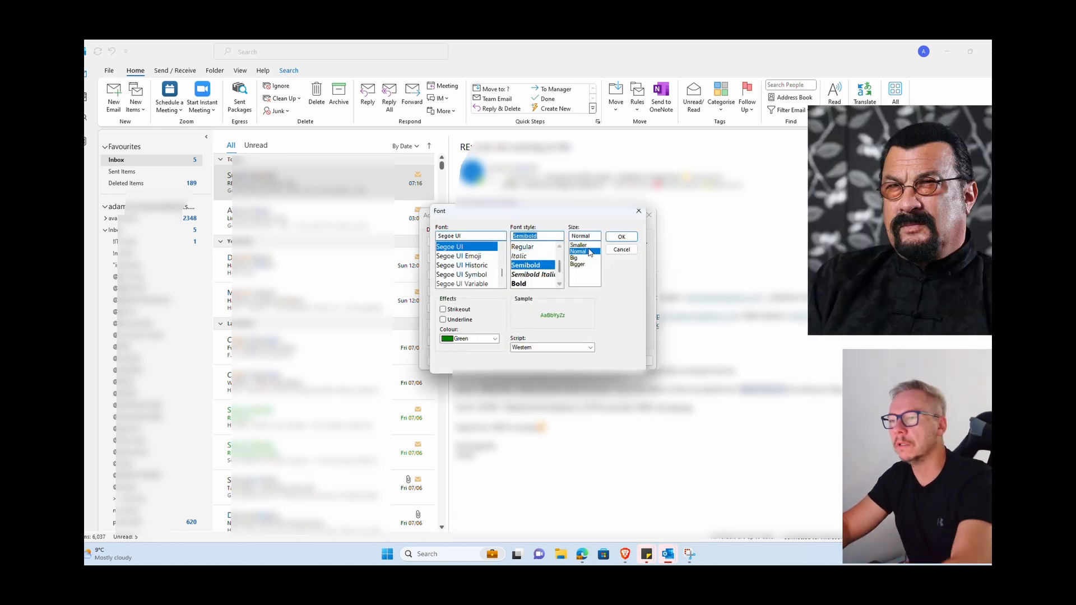
left_click(573, 258)
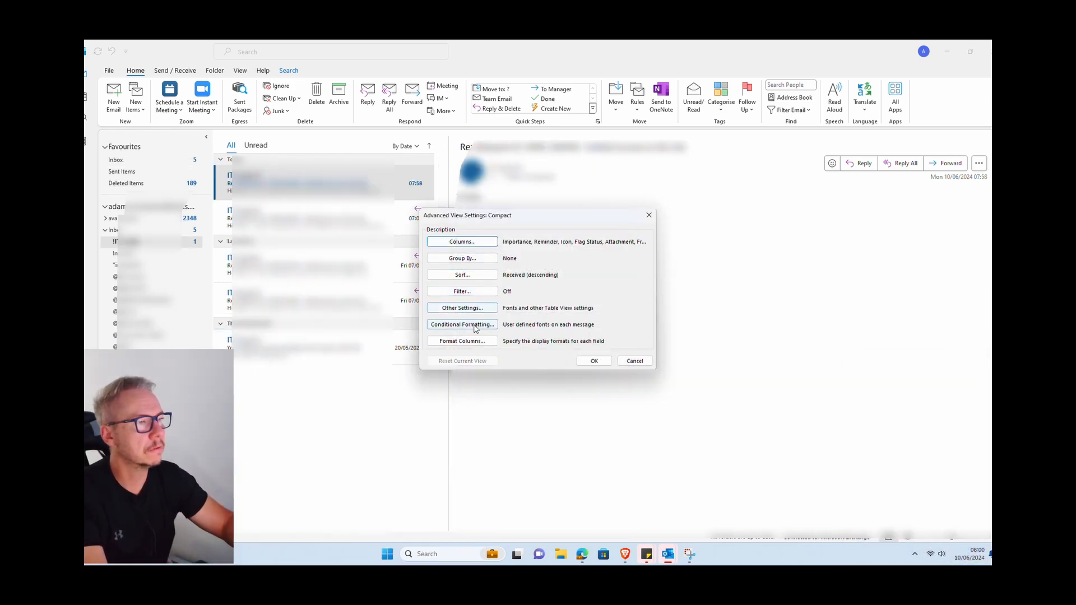
Add a formatting rule named 'IT' with a blue semibold font
left_click(463, 323)
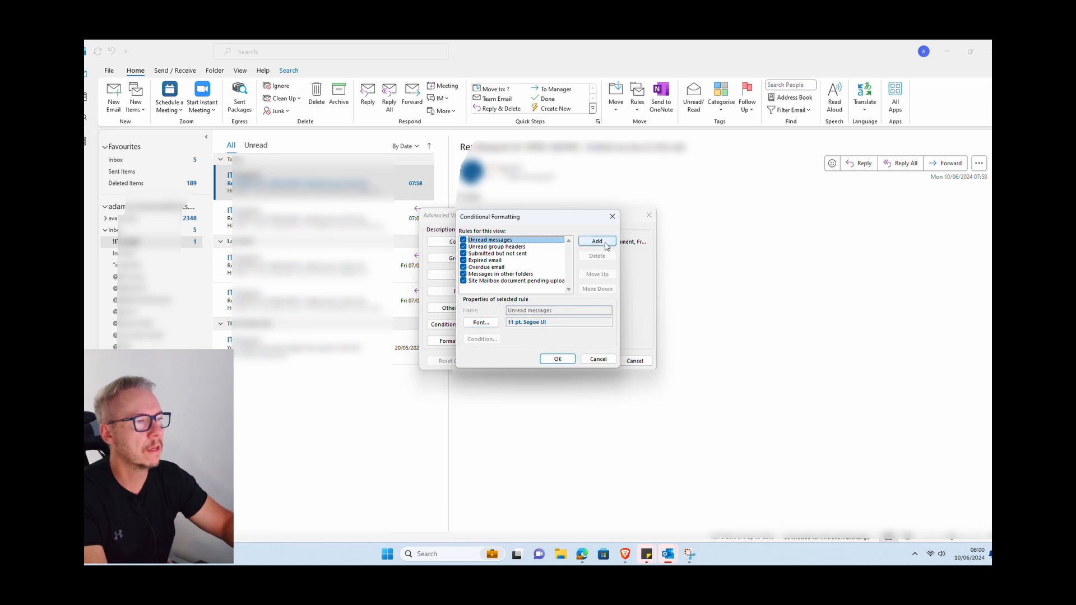
left_click(595, 241)
type("IT")
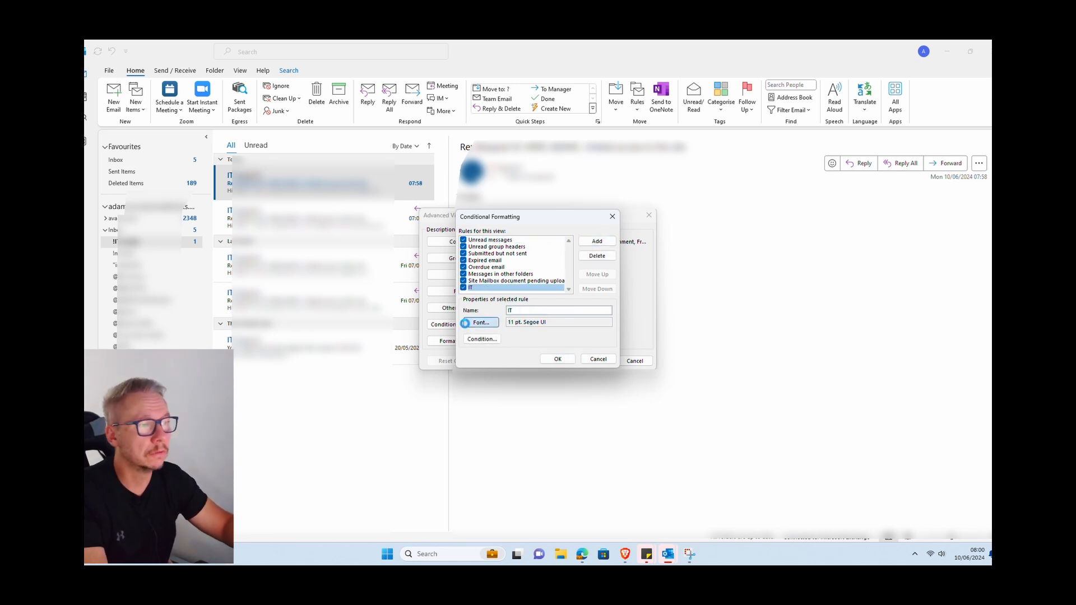
left_click(480, 323)
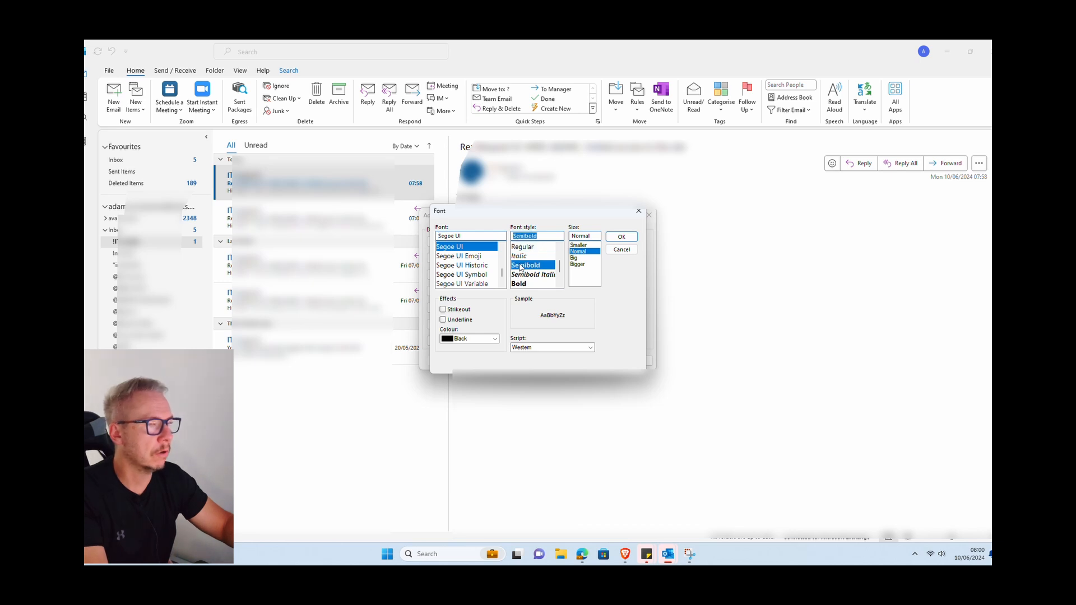
left_click(495, 338)
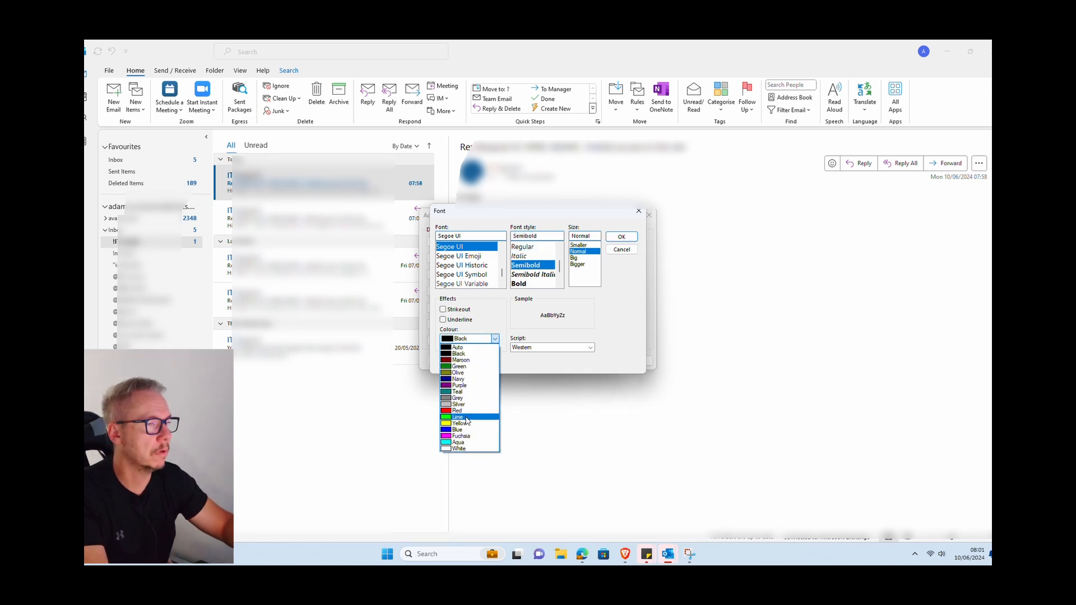
left_click(458, 417)
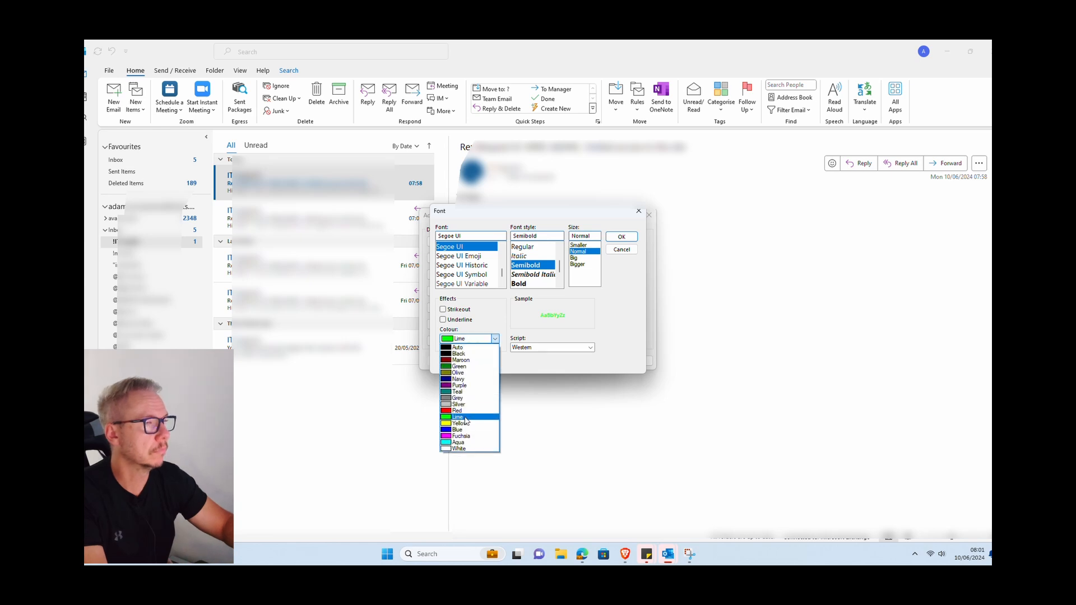
left_click(456, 429)
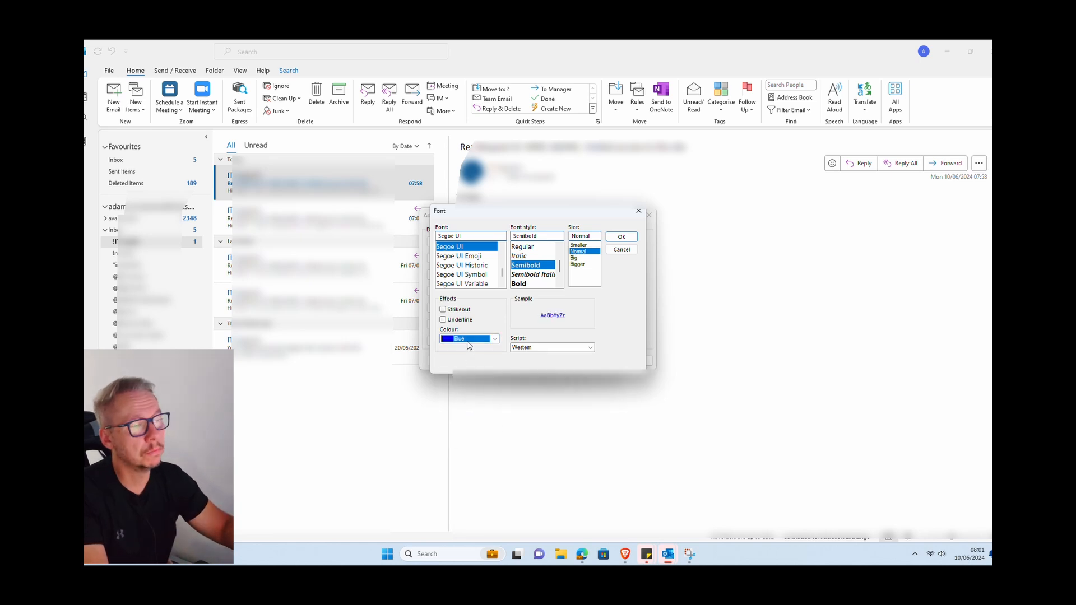
left_click(621, 236)
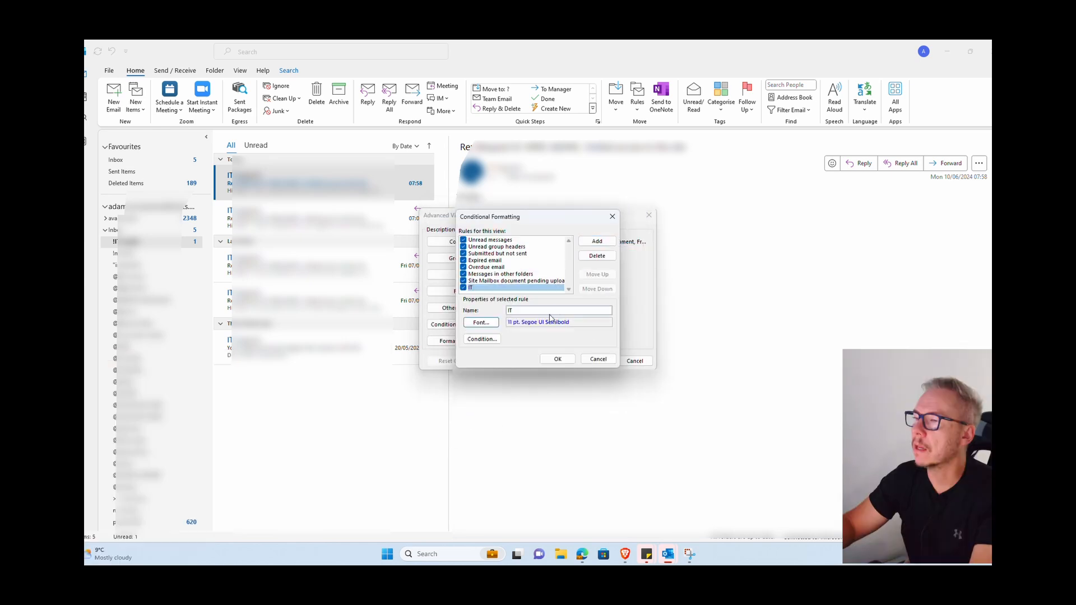
Set the IT rule's condition to From: IT Support and confirm the rule
left_click(482, 339)
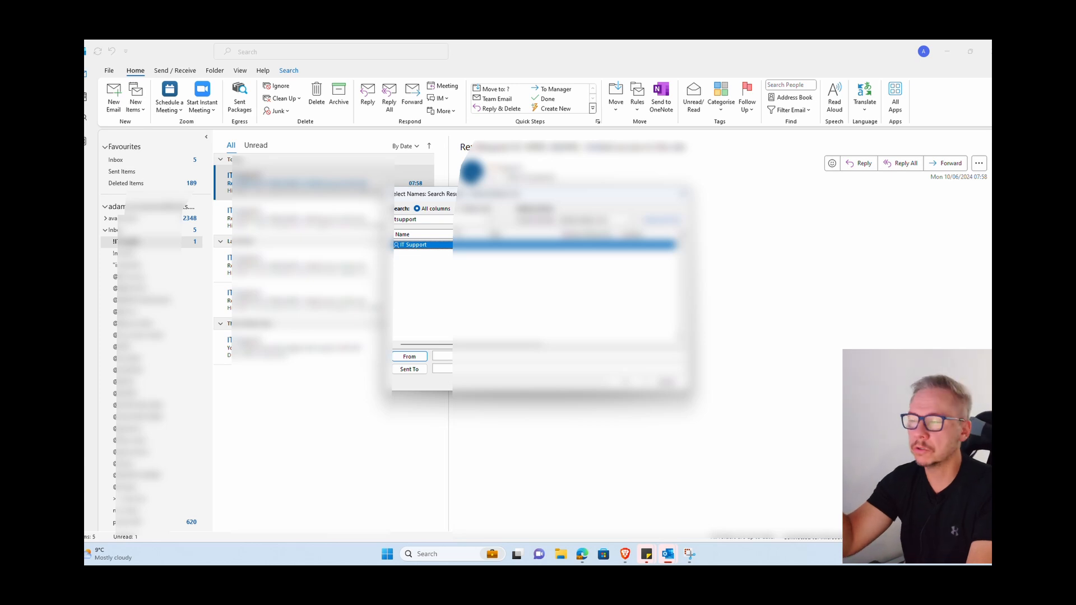
left_click(491, 220)
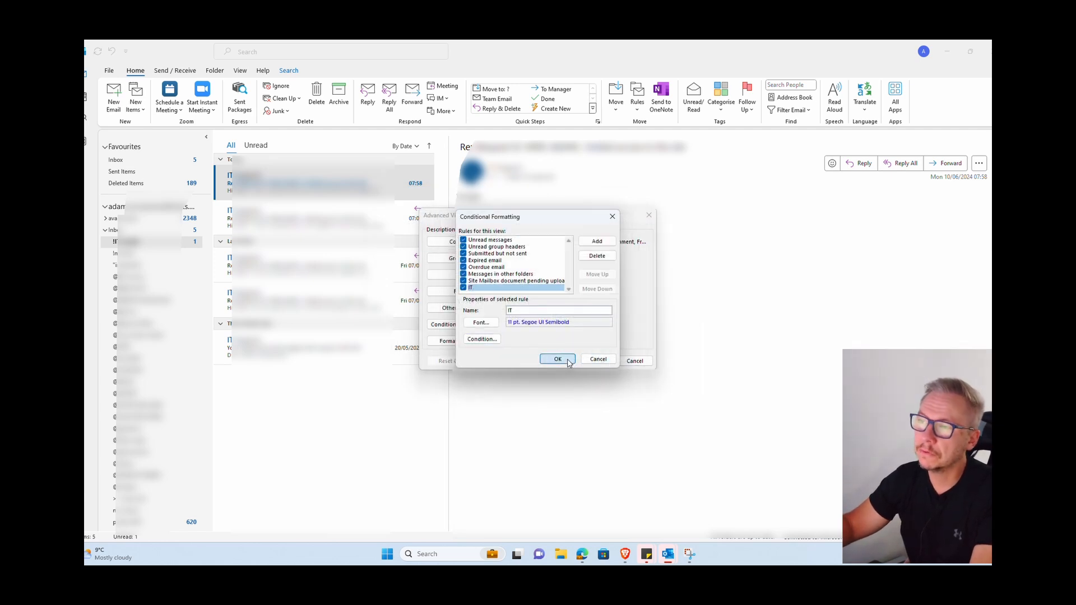
left_click(557, 359)
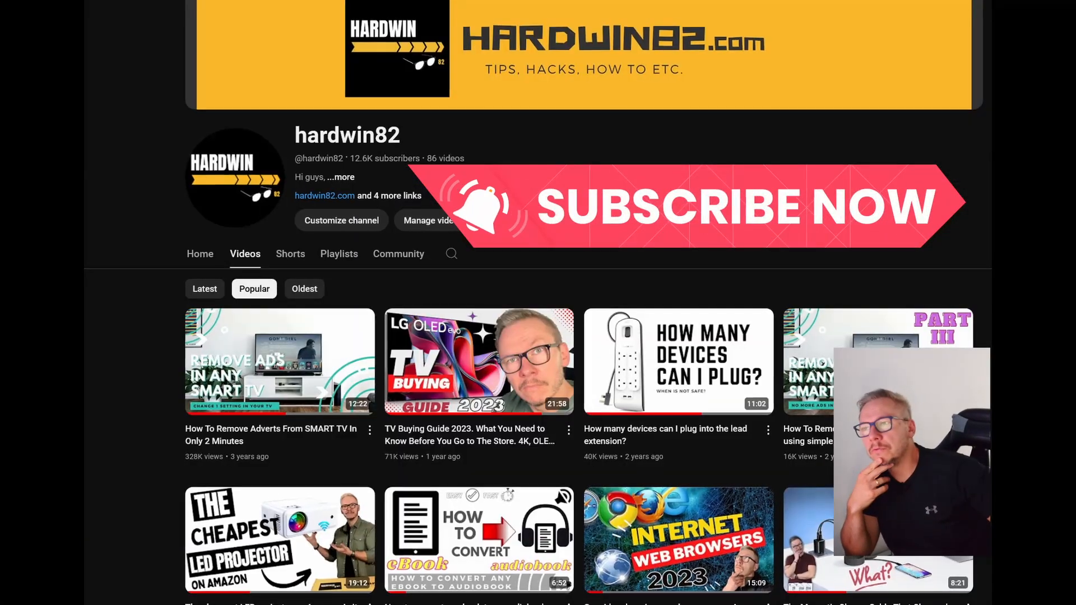
scroll("down", 3)
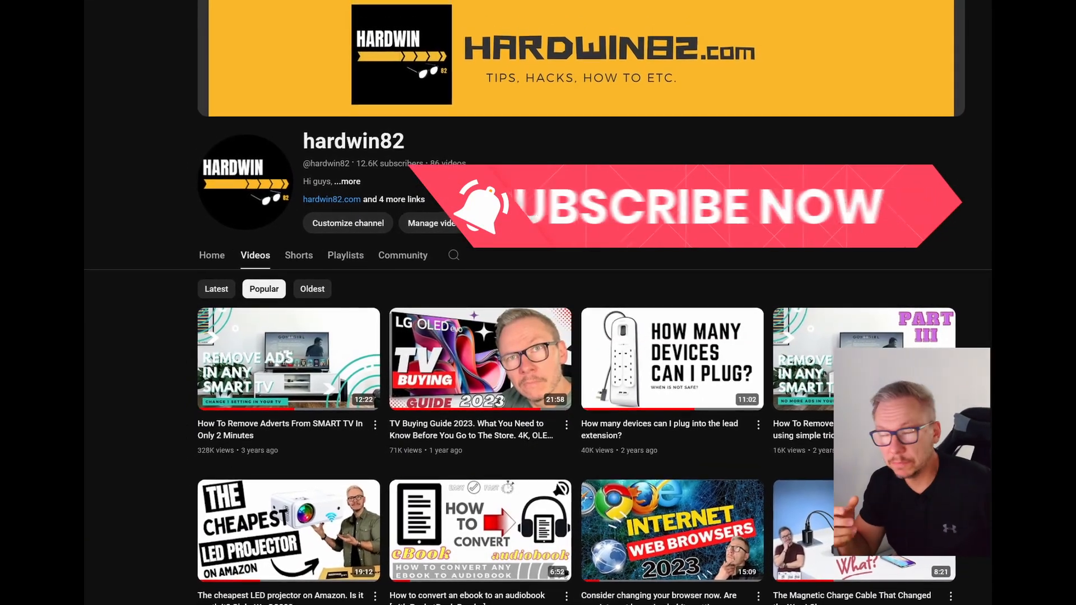